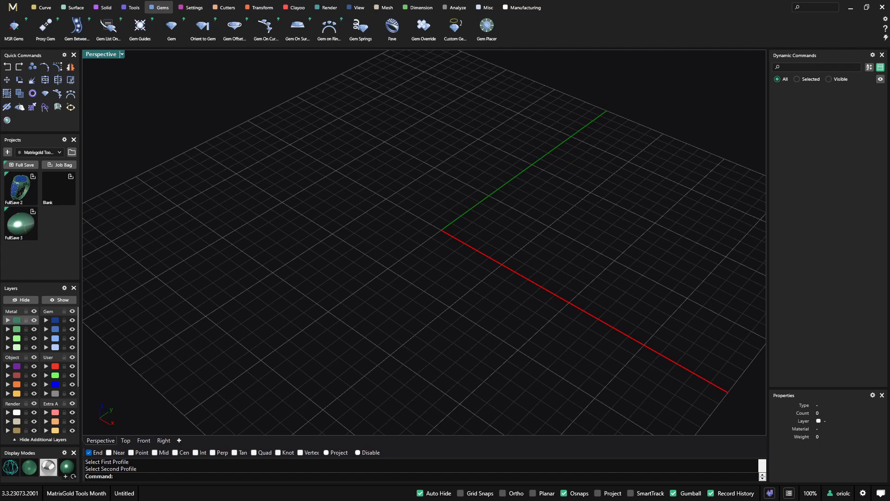
mouse_move(267, 174)
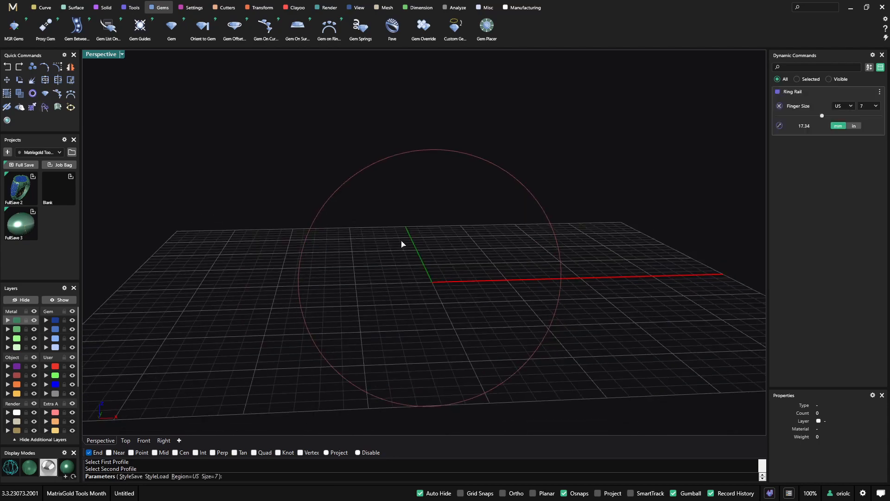
Confirm the US size 7 ring rail and place a round diamond on it.
left_click(328, 26)
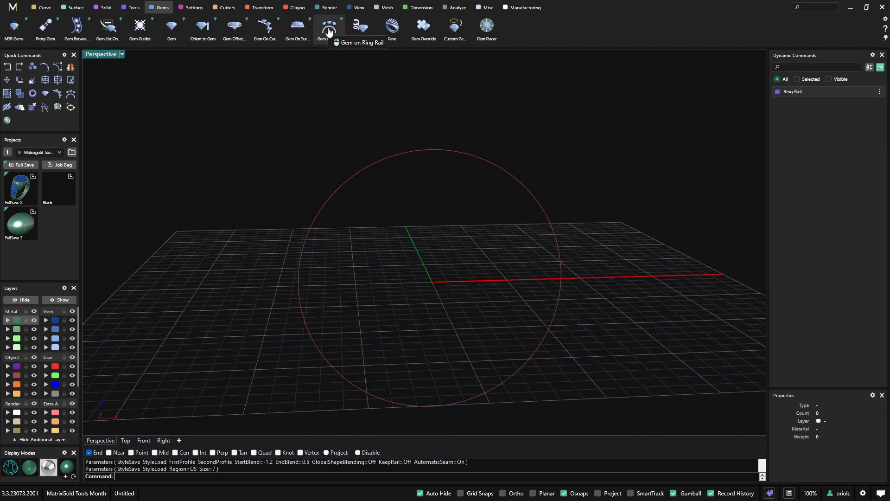
left_click(328, 27)
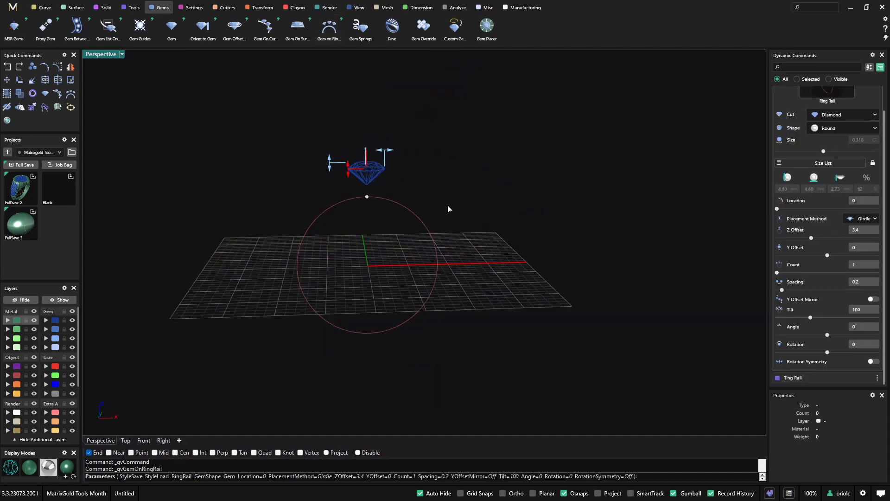
Choose the fourth round prong style and preview all guide positions on the girdle.
left_click(140, 29)
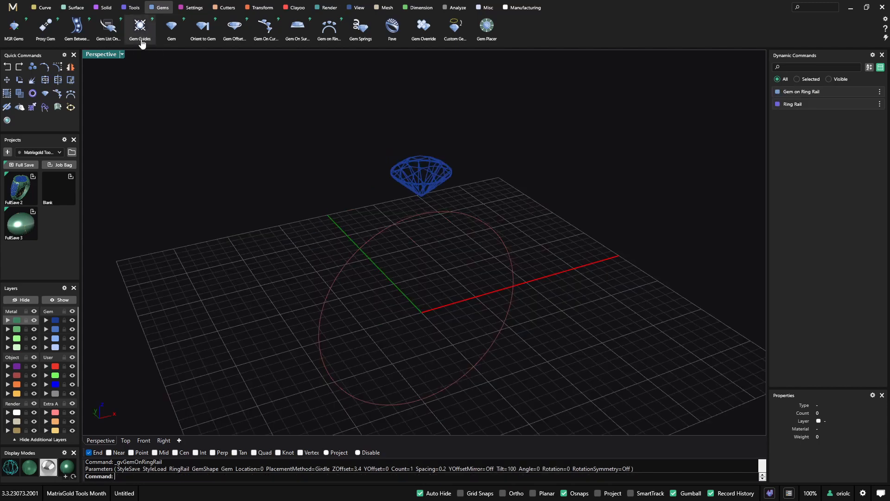
mouse_move(430, 177)
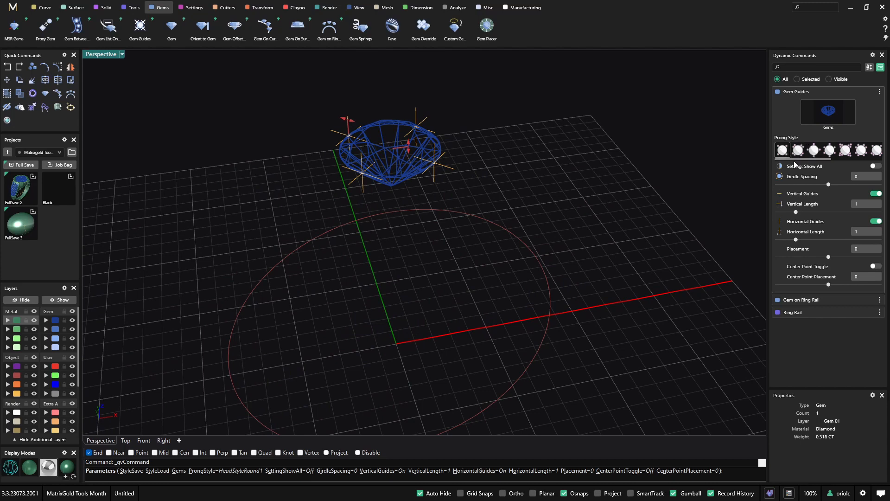
left_click(798, 150)
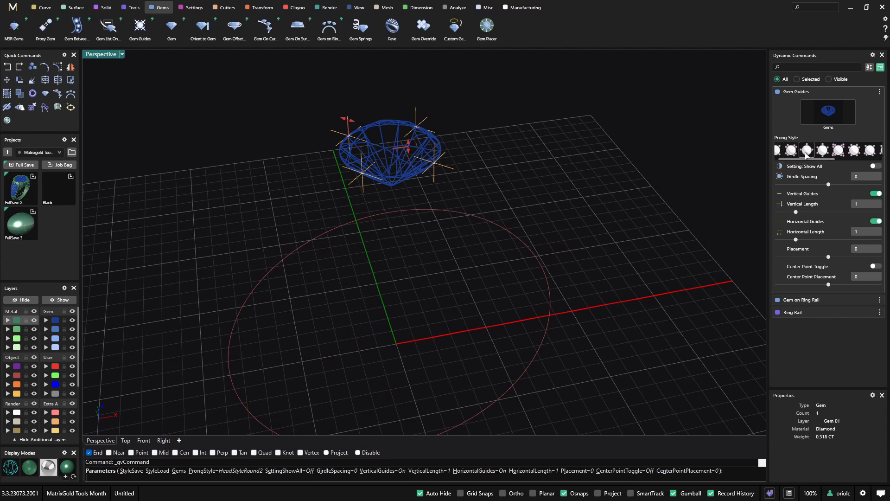
left_click(807, 150)
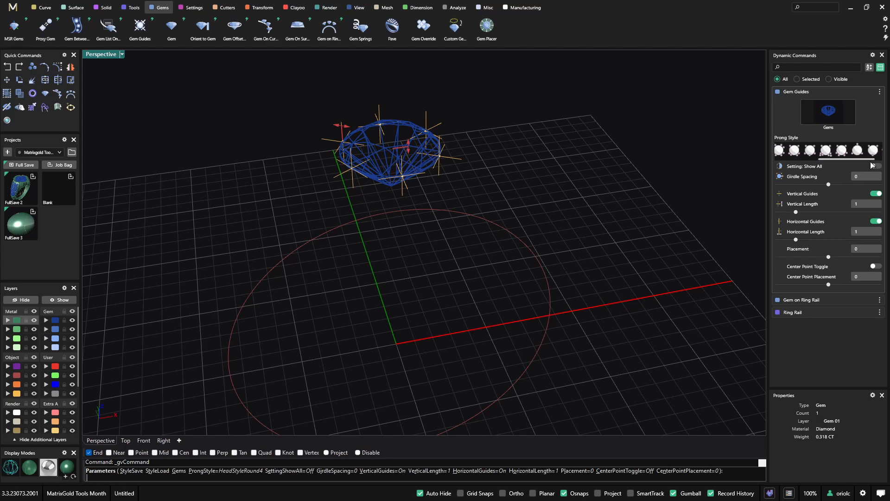
left_click(877, 166)
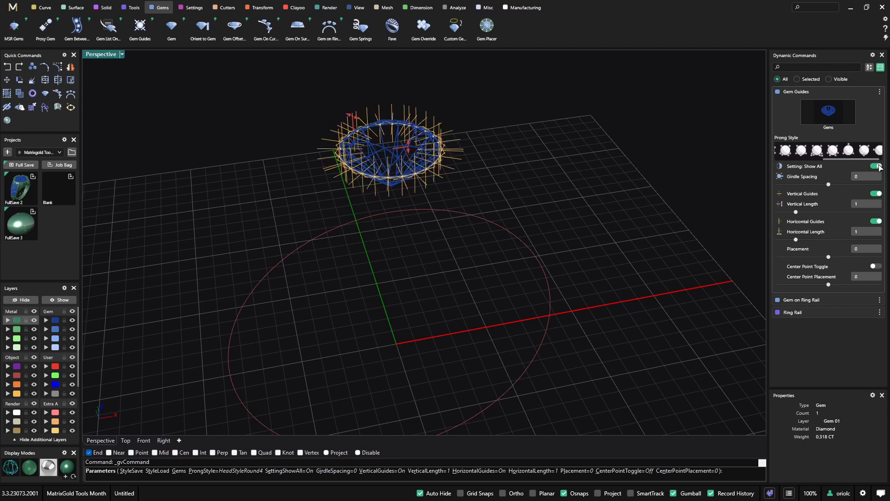
left_click(877, 166)
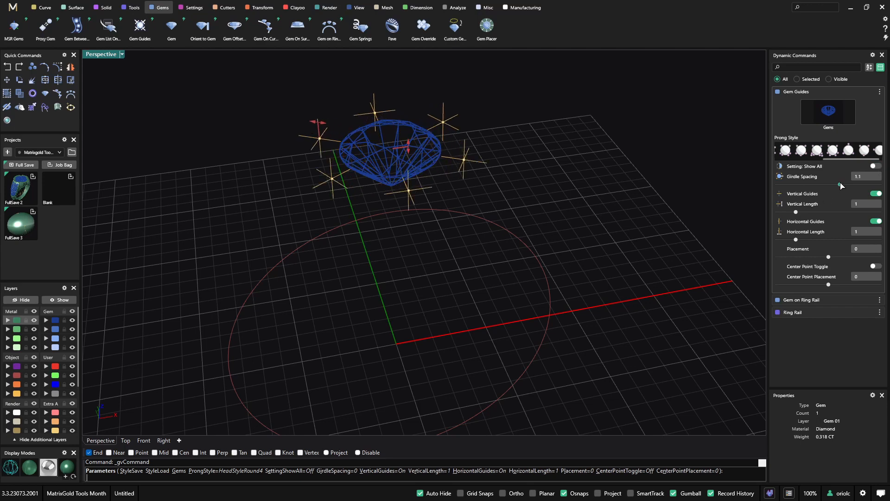
Set girdle spacing 0.2, vertical length 1.1, placement 0.2 with vertical guides on.
left_click(877, 192)
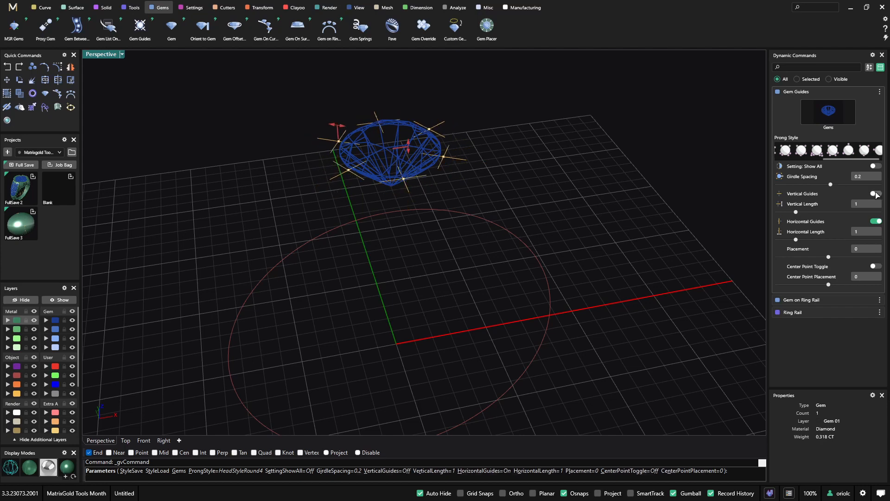
left_click(877, 193)
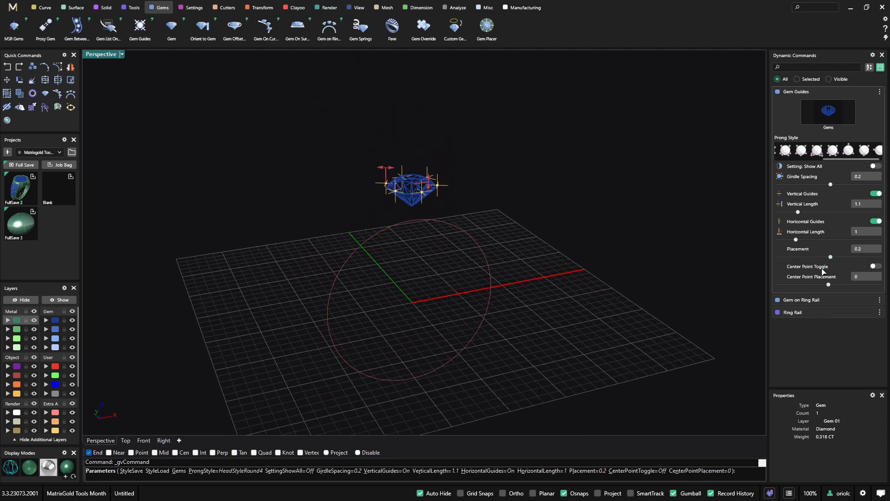
left_click(877, 267)
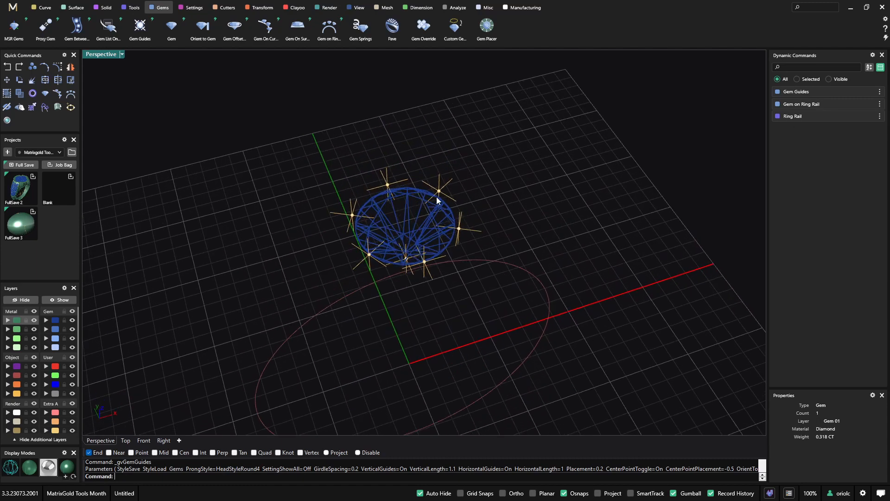
mouse_move(826, 123)
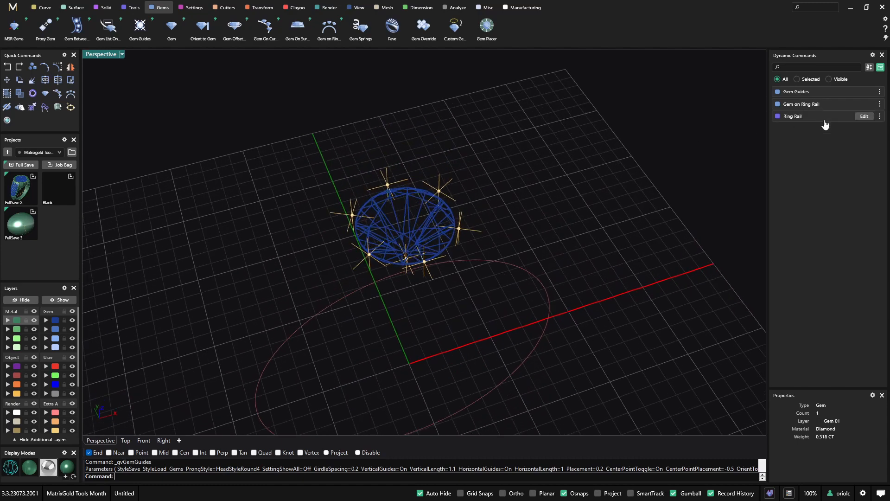
Accept the gem guides and reopen the diamond's Gem on Ring Rail placement for editing.
left_click(864, 104)
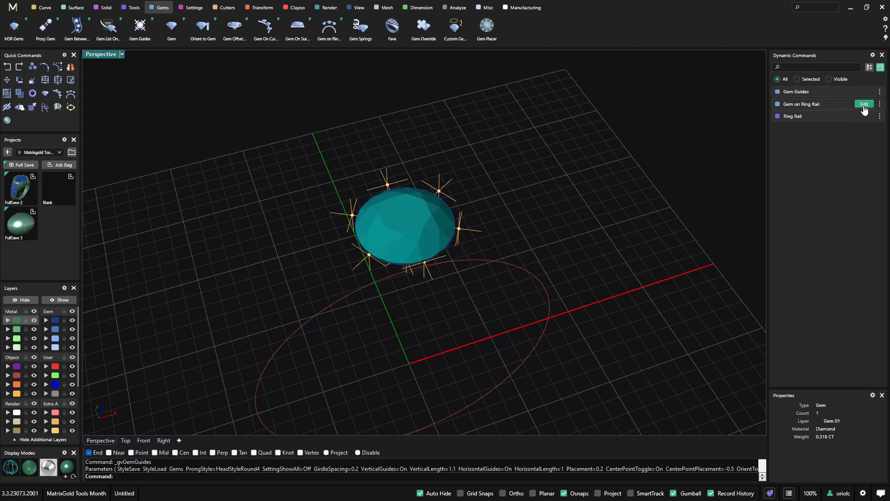
left_click(864, 104)
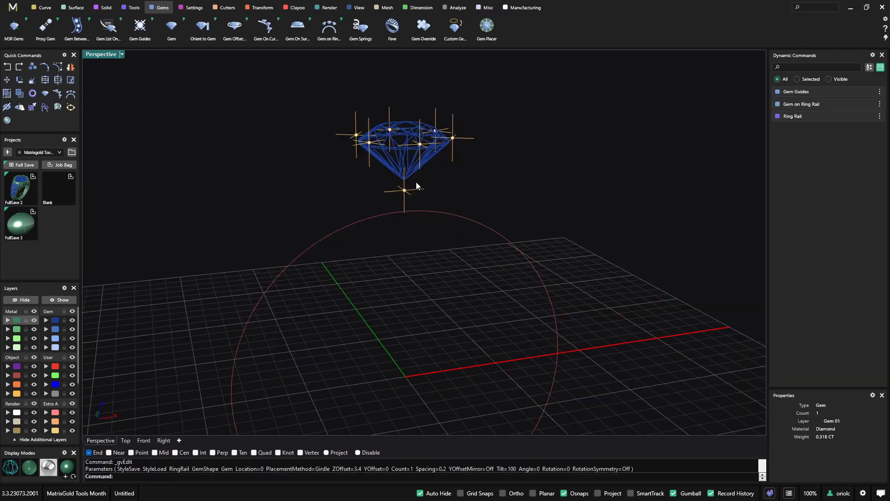
mouse_move(445, 198)
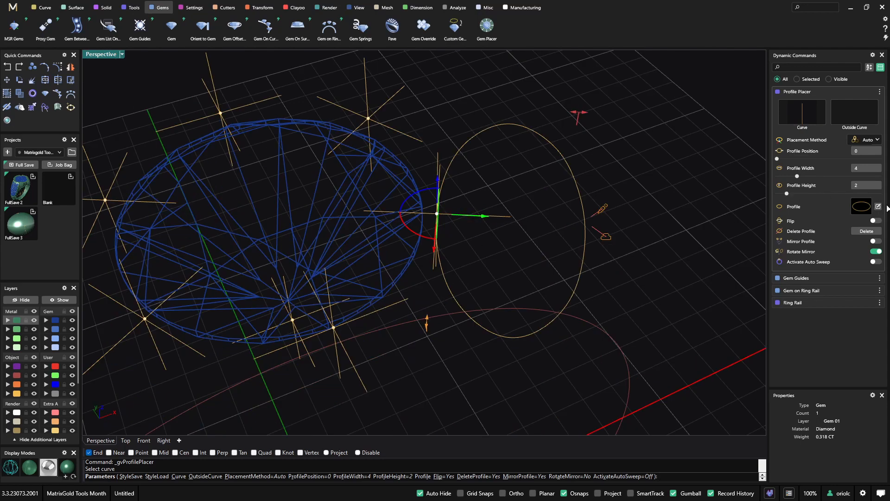
Place a 1-by-1 round profile on a prong guide via the Profile Editor.
left_click(879, 207)
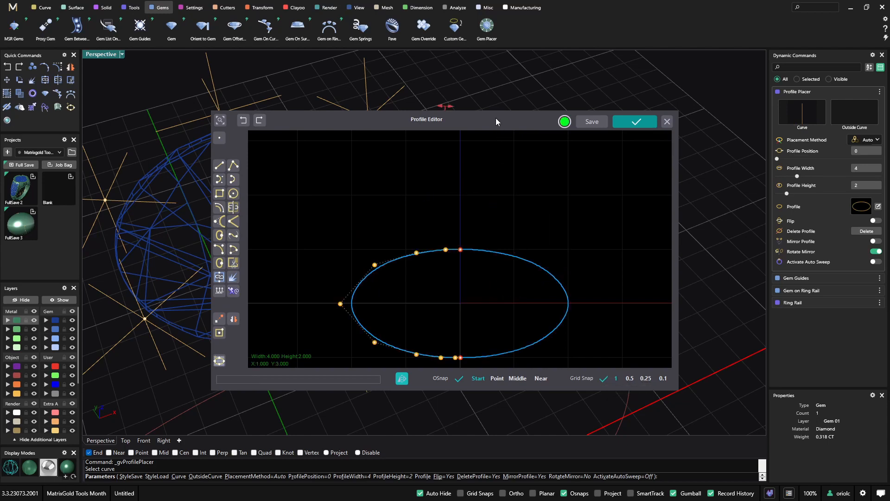
left_click(634, 121)
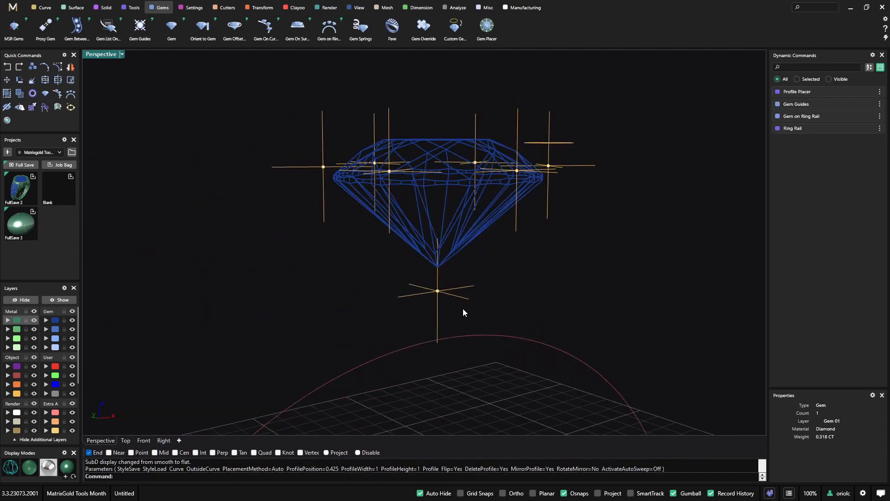
mouse_move(442, 333)
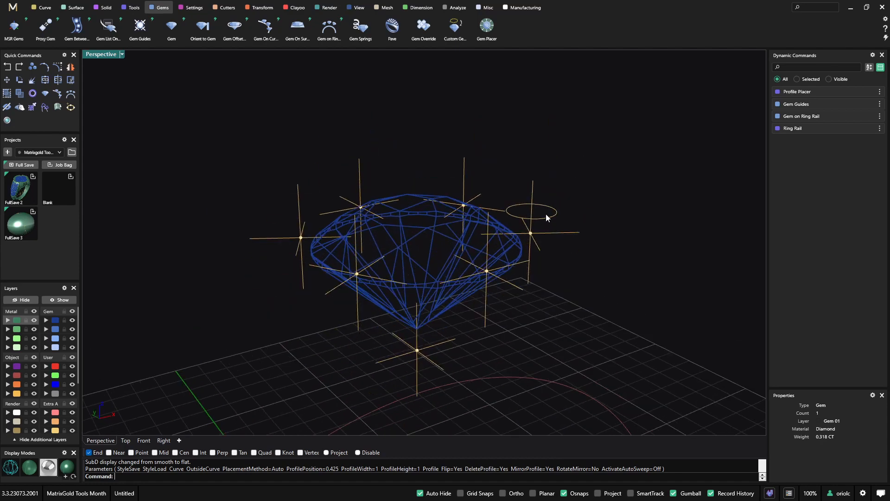
Place a second round profile on the lower vertical guide at position 0.829.
left_click(531, 211)
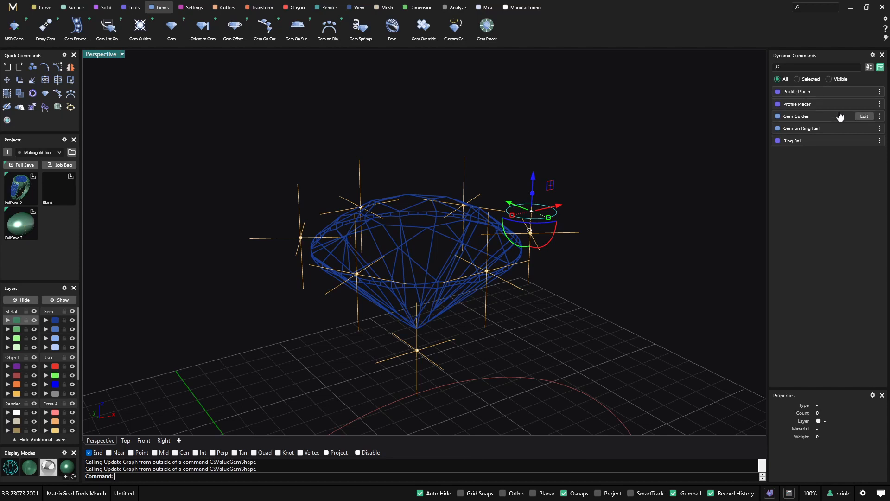
left_click(864, 92)
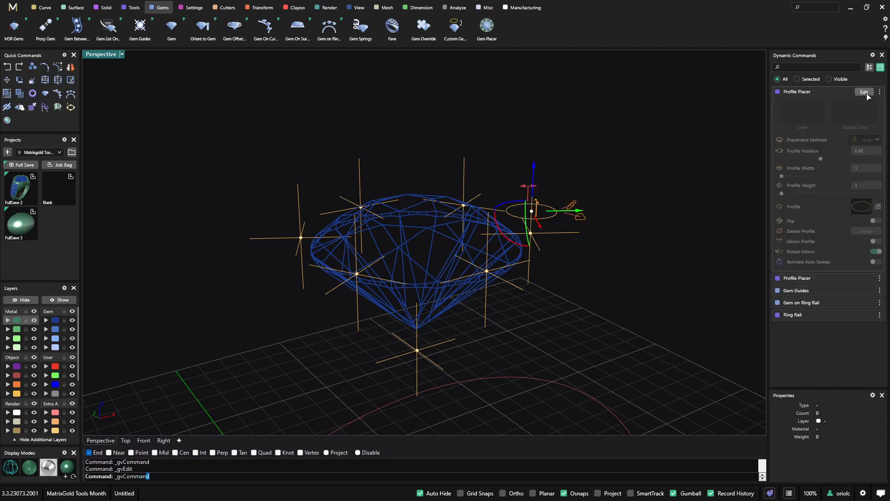
left_click(864, 92)
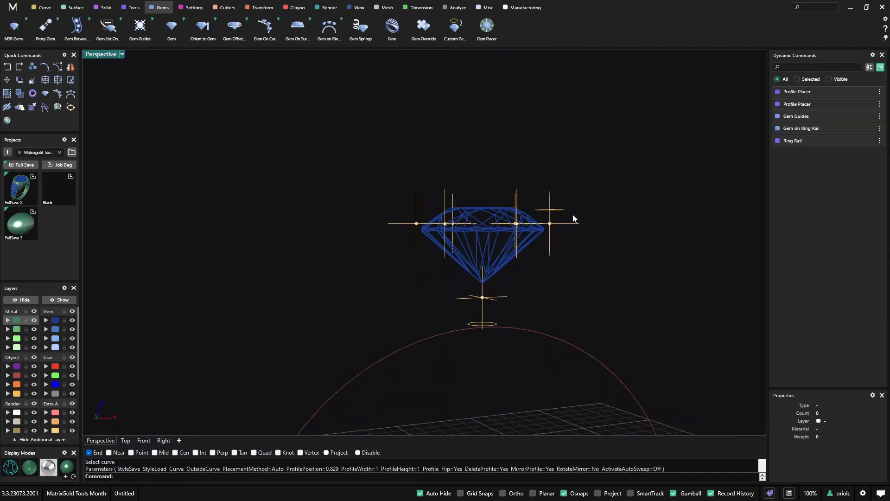
left_click(75, 7)
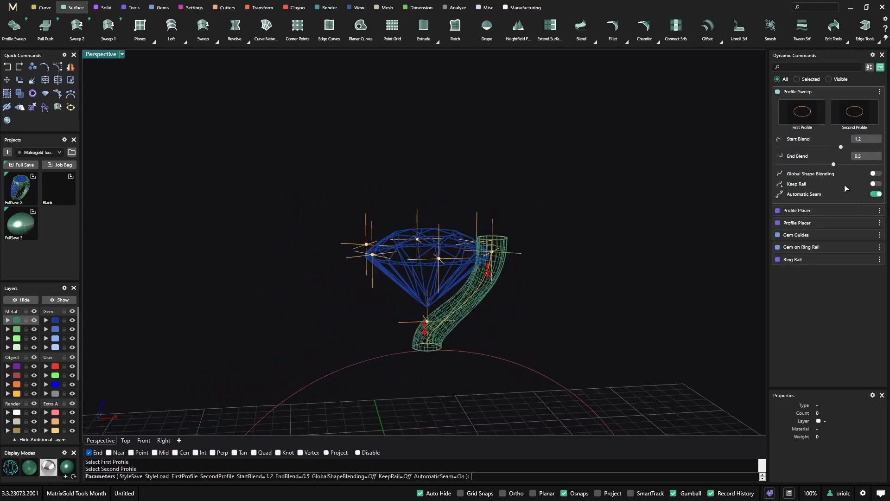
Sweep a tube between the profiles with blends 1.2/0.5 and cap its open ends with domes.
left_click(876, 183)
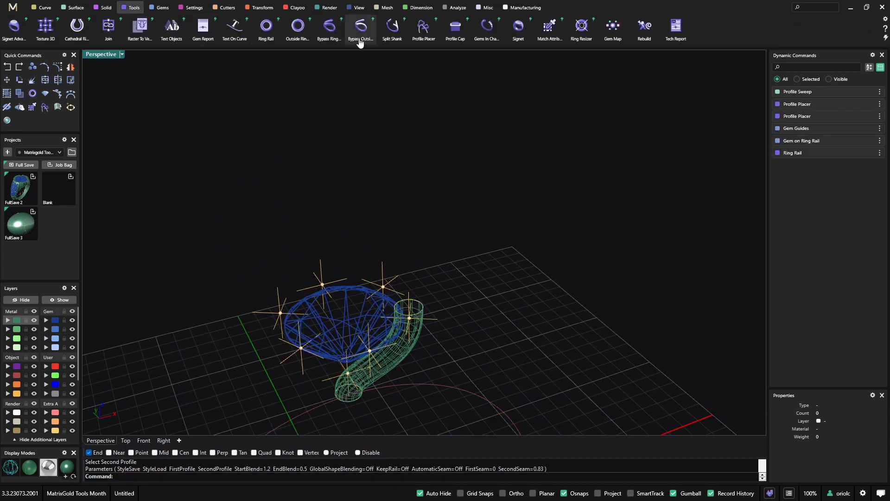
left_click(455, 29)
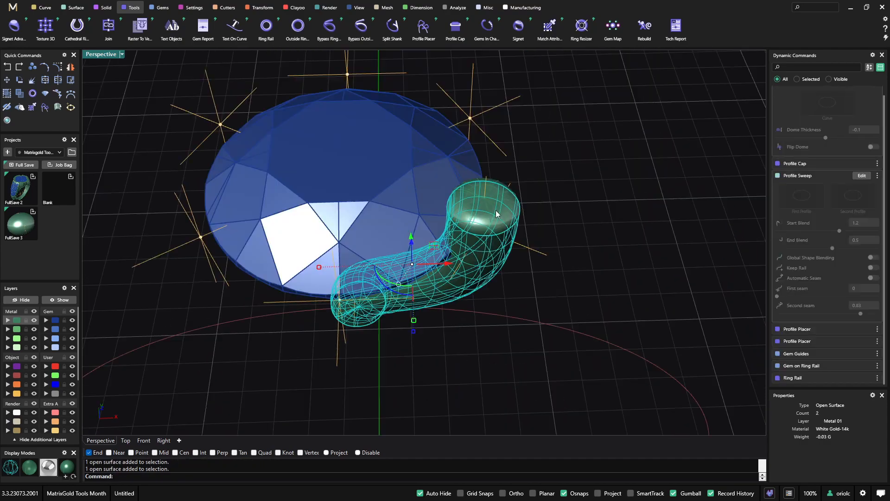
Polar-array the capped prong around the gem and raise it to Z offset 4.2.
left_click(262, 8)
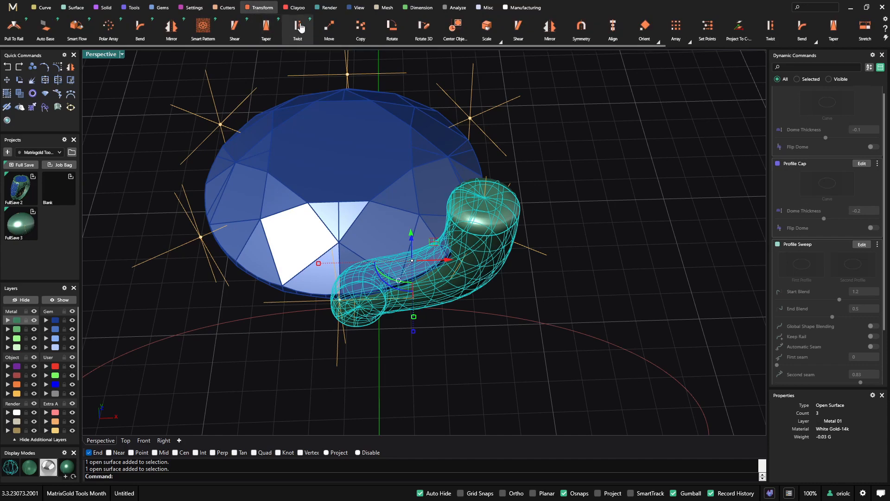
left_click(108, 31)
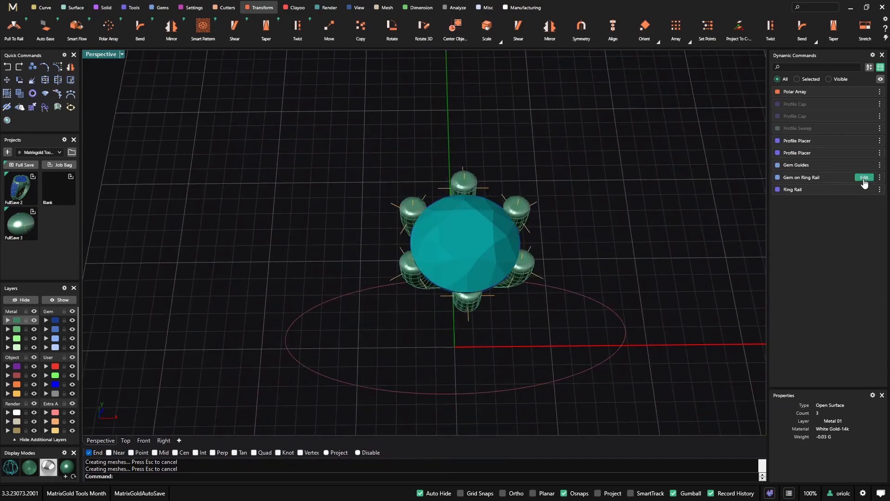
left_click(864, 177)
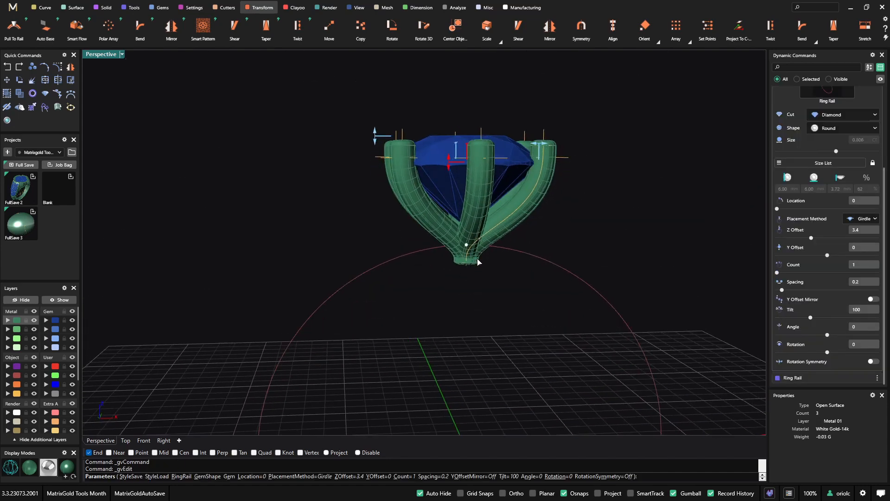
mouse_move(449, 166)
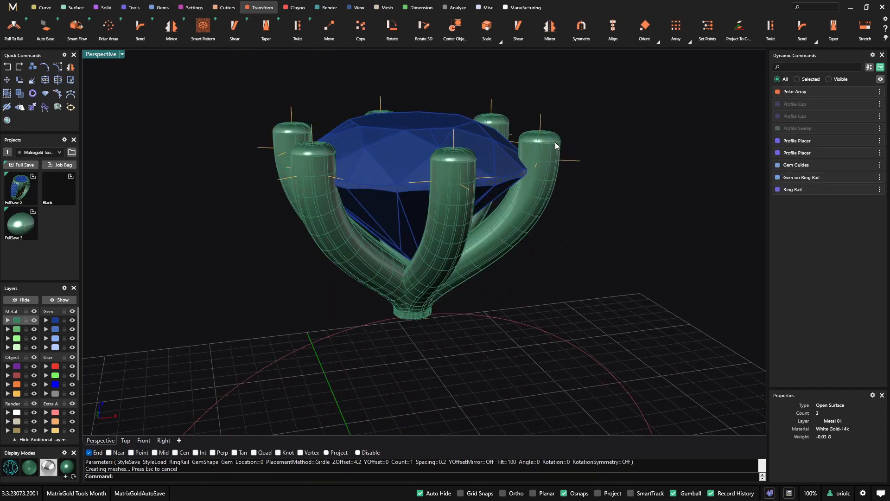
left_click(863, 153)
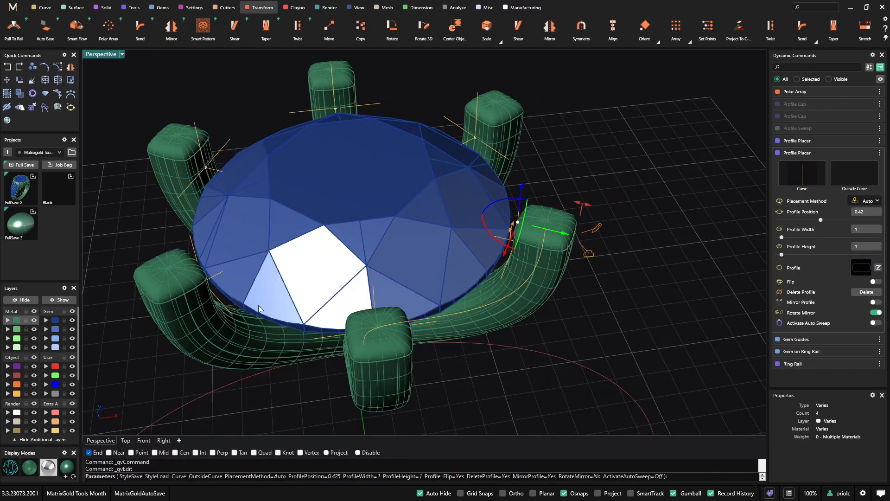
Close the profile edit and inspect the finished four-prong head around the diamond.
scroll("up", 3)
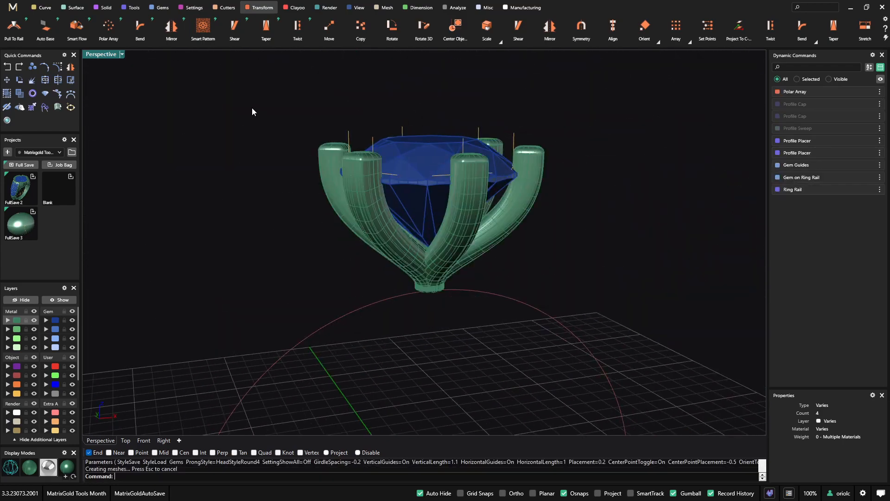
mouse_move(826, 195)
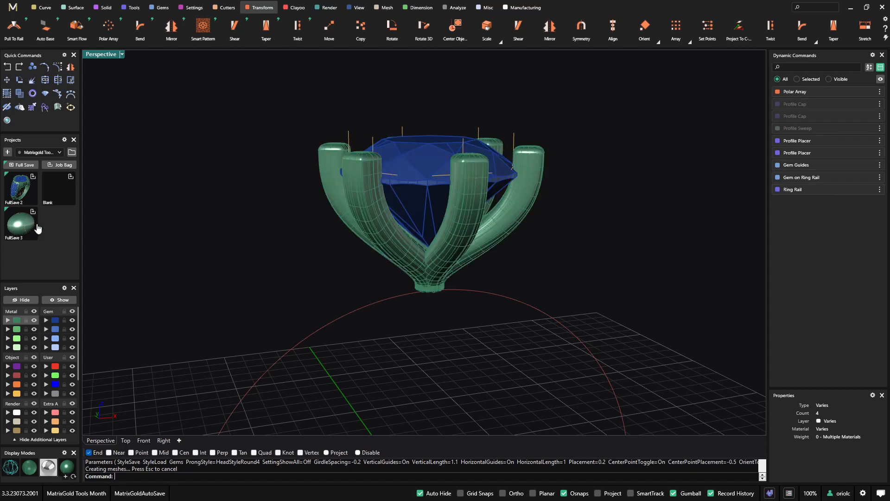
mouse_move(73, 153)
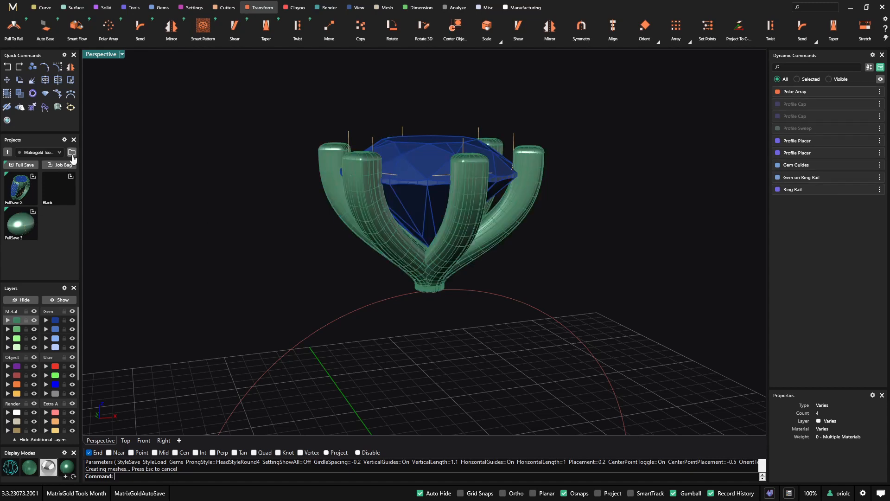
left_click(72, 152)
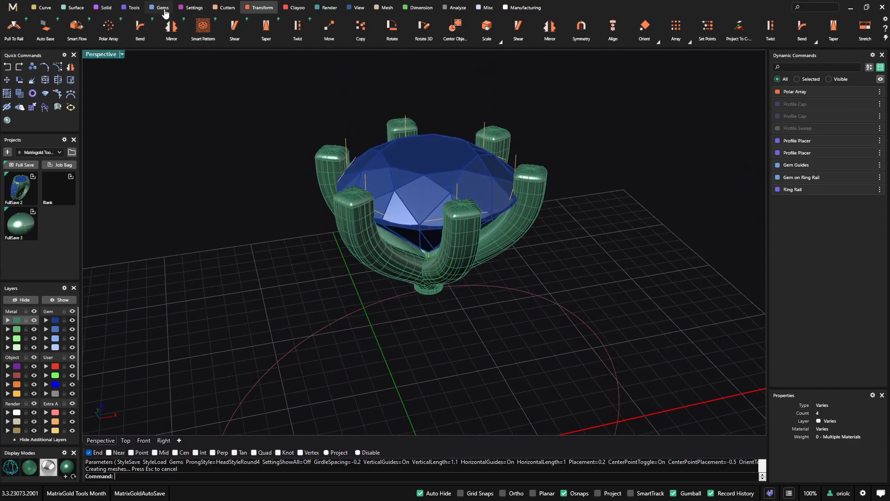
Start a new model, discarding the unsaved prong head, leaving a fresh US size 7 rail.
left_click(160, 8)
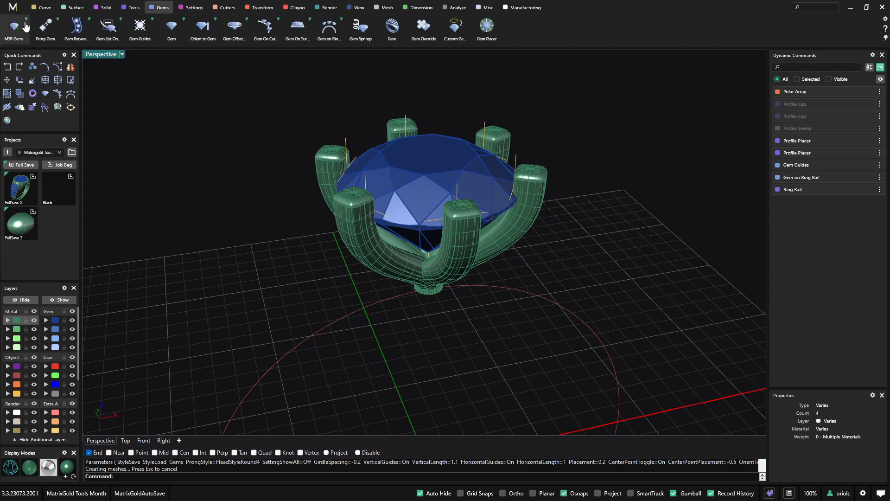
mouse_move(11, 10)
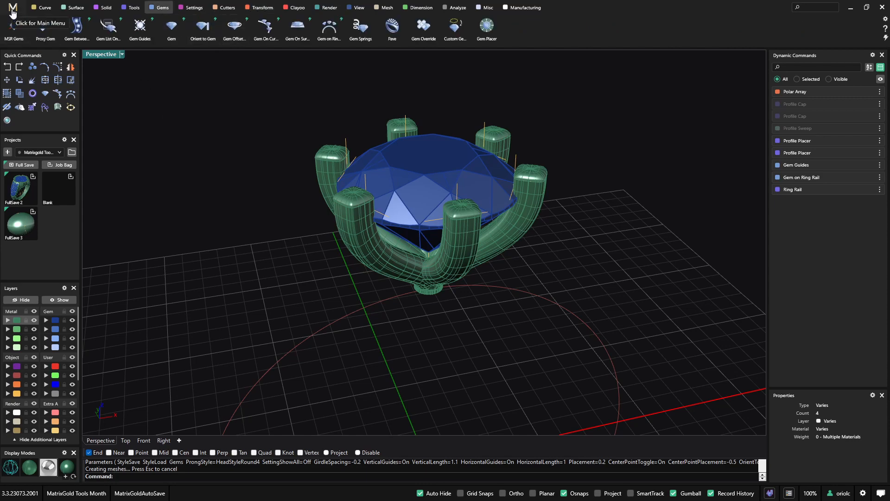
left_click(10, 8)
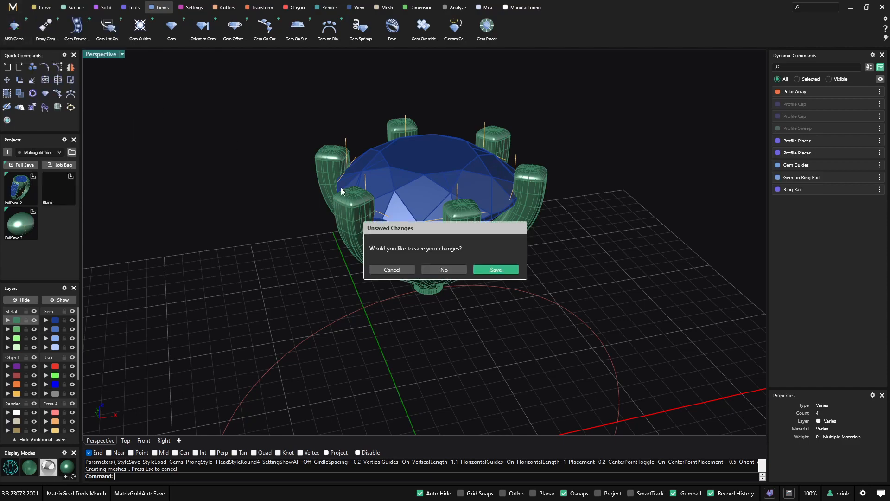
left_click(444, 269)
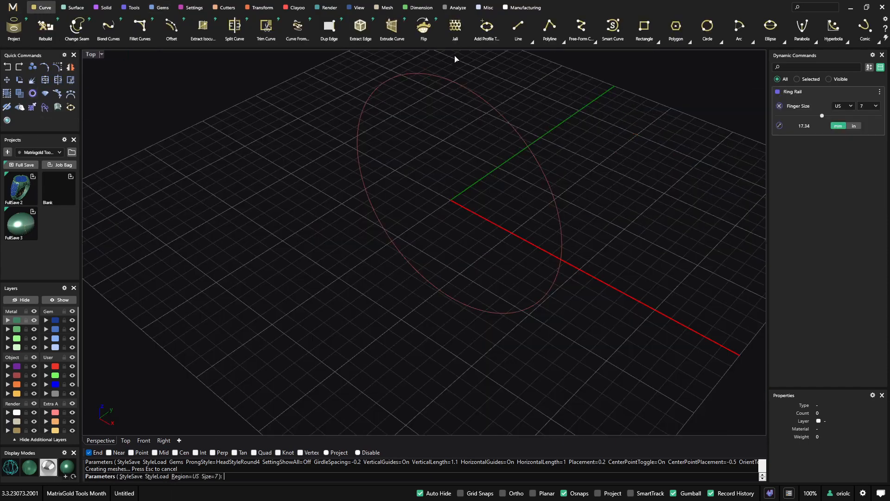
left_click(161, 8)
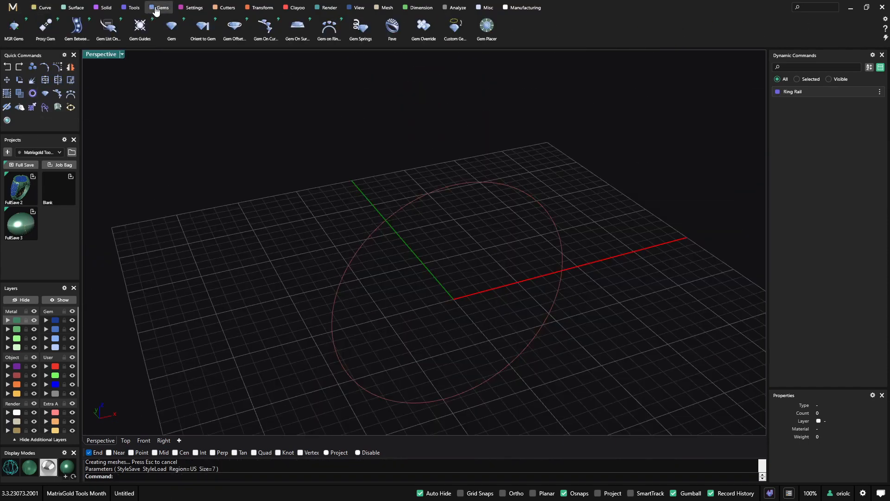
Place a round diamond on the new rail and create a Gem Offset Curve around its girdle.
left_click(328, 29)
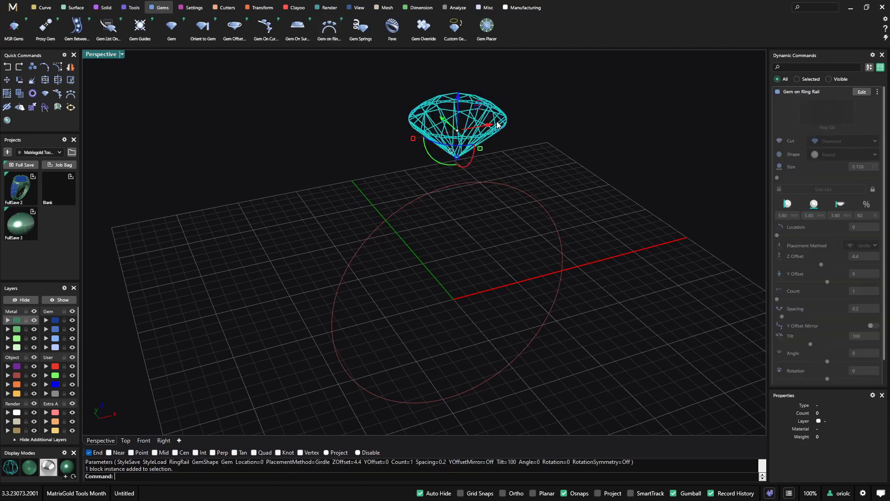
mouse_move(234, 27)
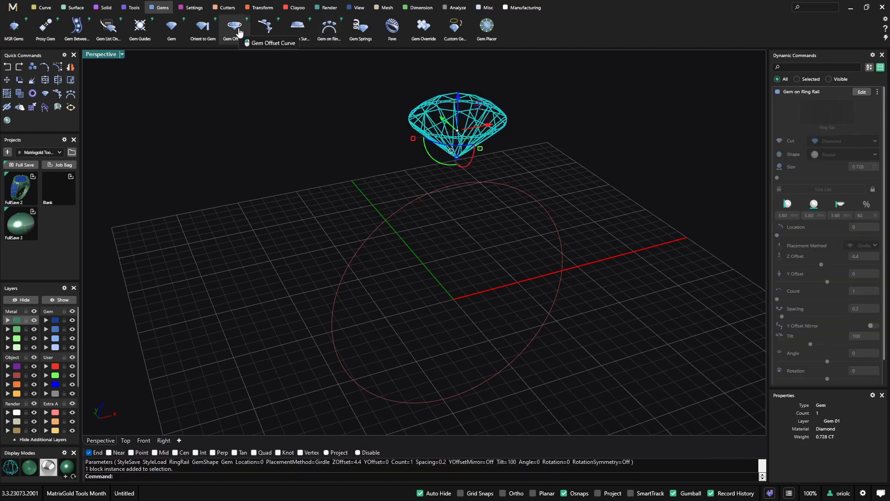
left_click(233, 27)
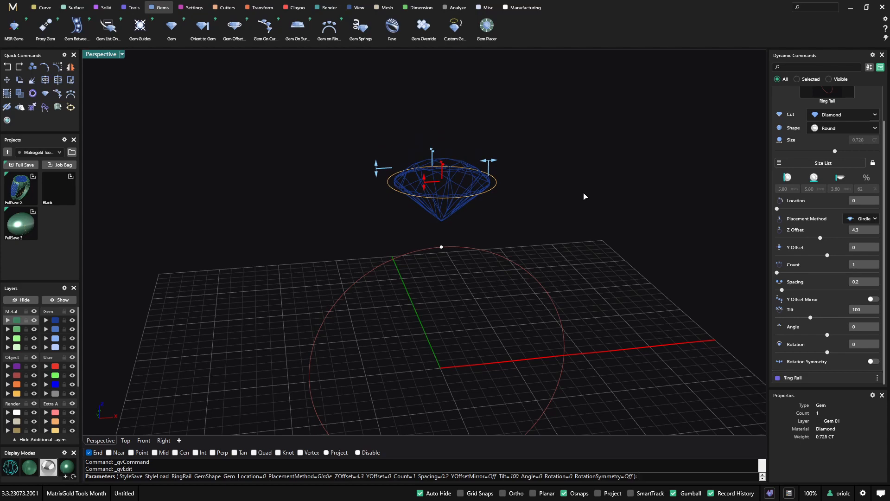
mouse_move(827, 257)
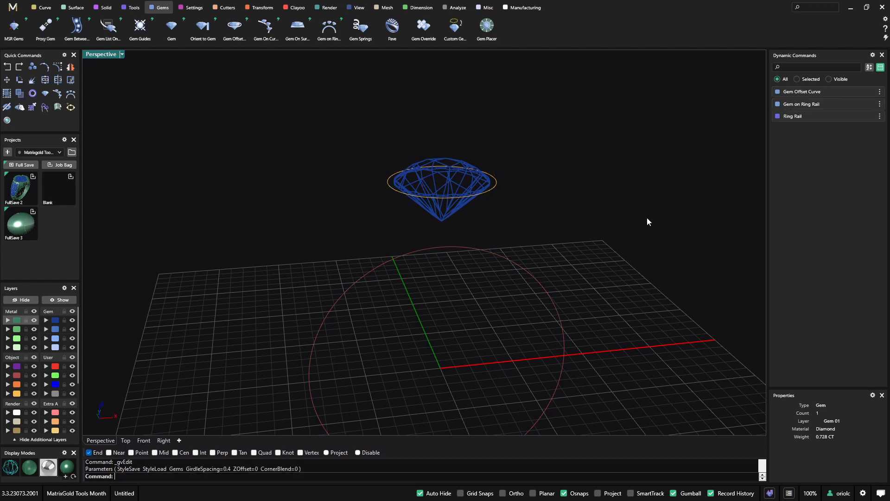
Set girdle spacing 0.6, Z offset −0.6, corner blend 0.6 and select the resulting offset curve.
left_click(800, 104)
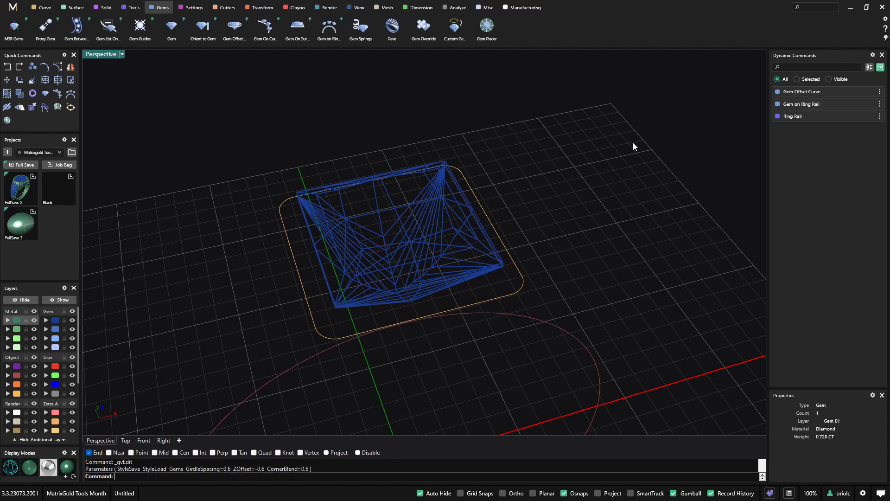
left_click(808, 104)
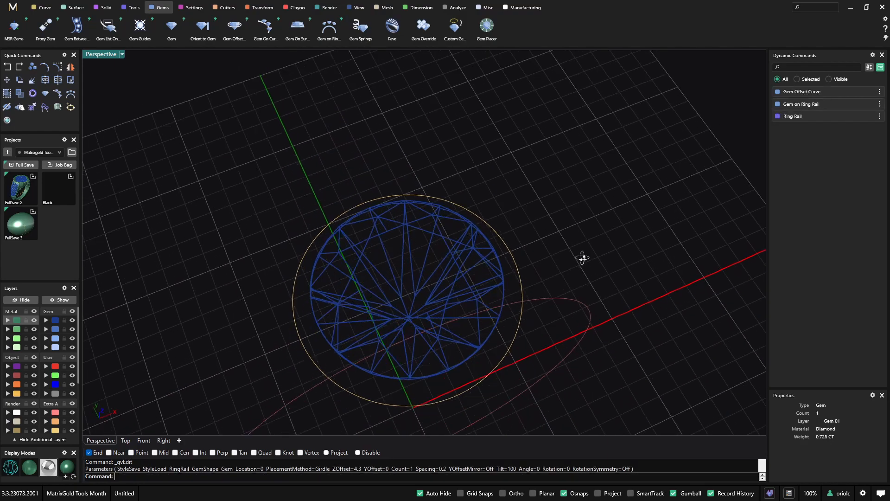
left_click(108, 26)
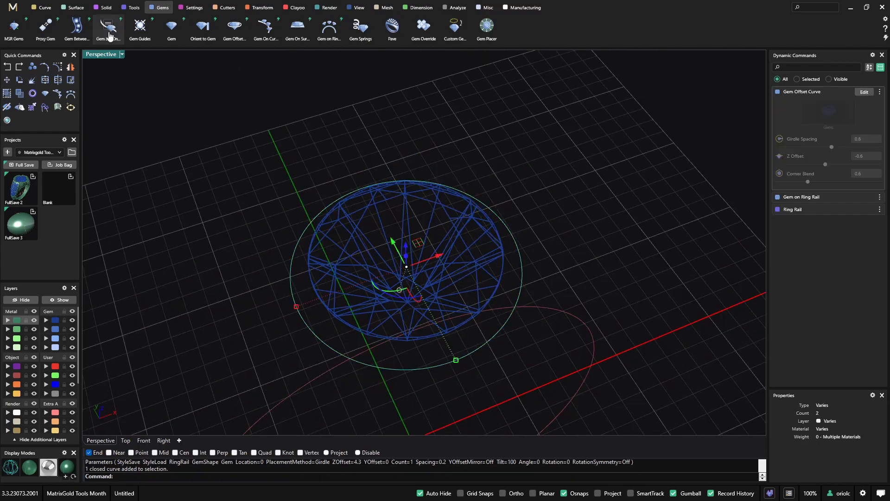
Trim the offset curve, blend it to the ring rail and turn Join Curves on.
left_click(42, 7)
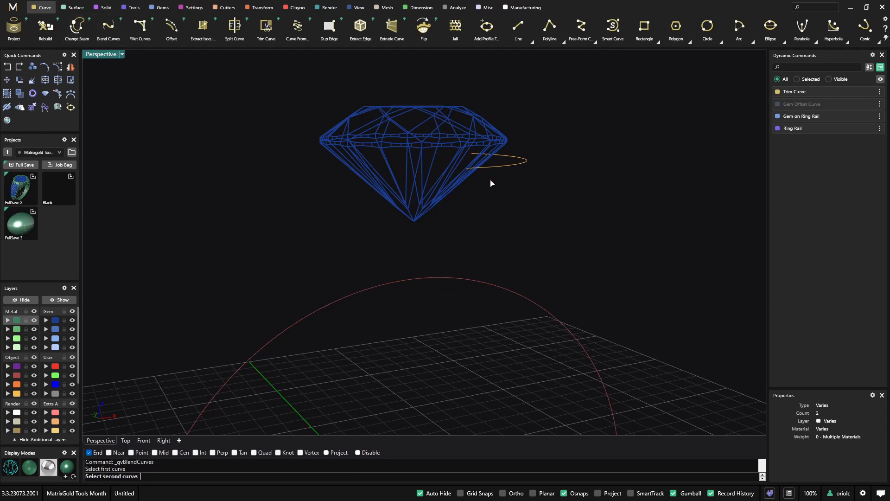
left_click(256, 367)
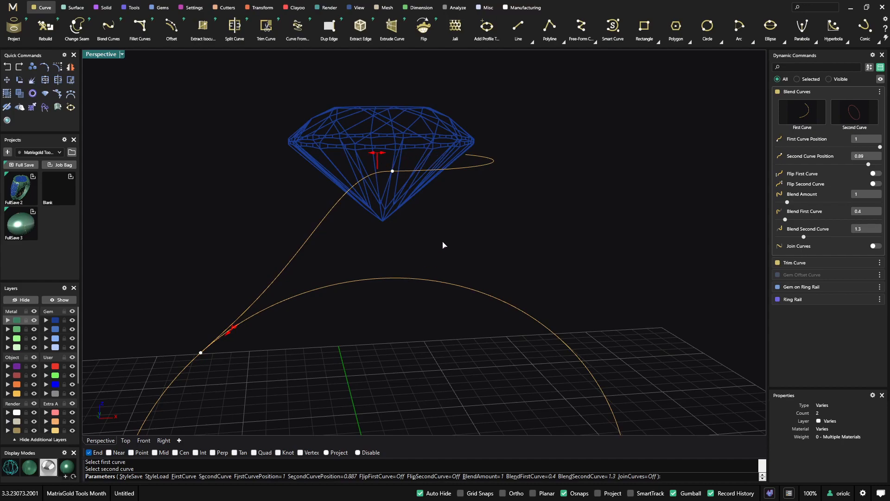
left_click(879, 246)
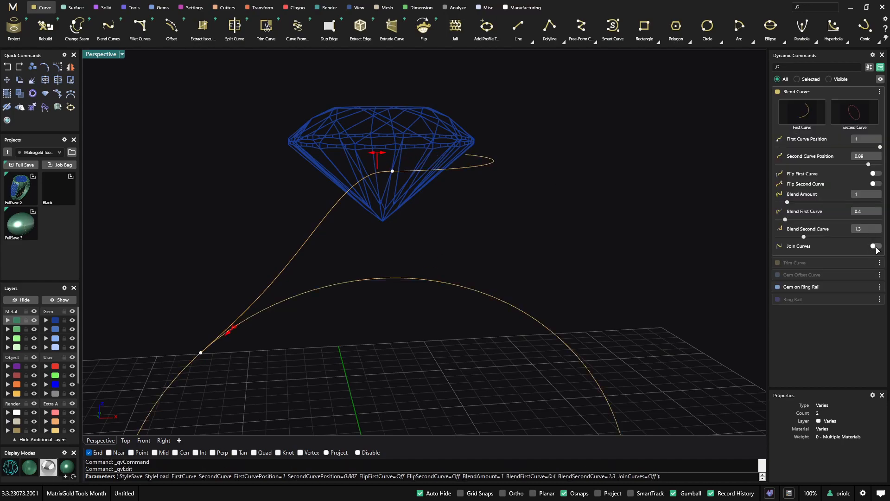
left_click(877, 246)
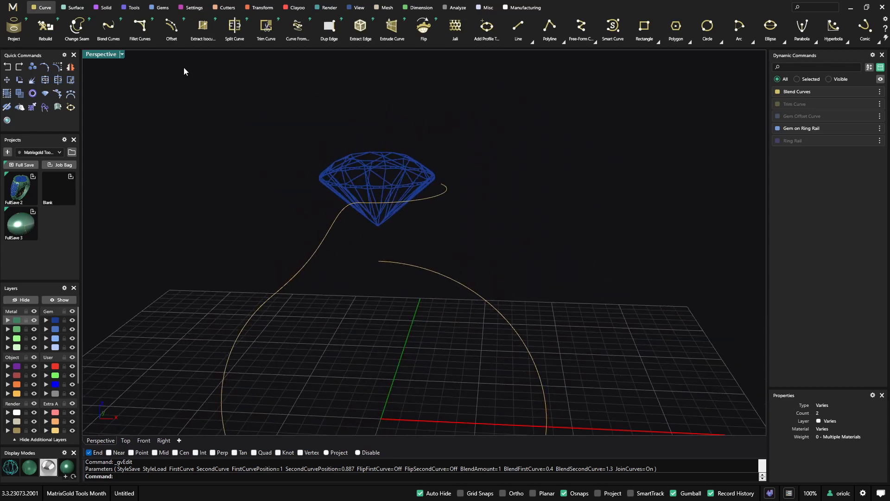
Run Profile Placer on the blended curve and sweep the profiles into the shank with Sweep 1.
left_click(797, 92)
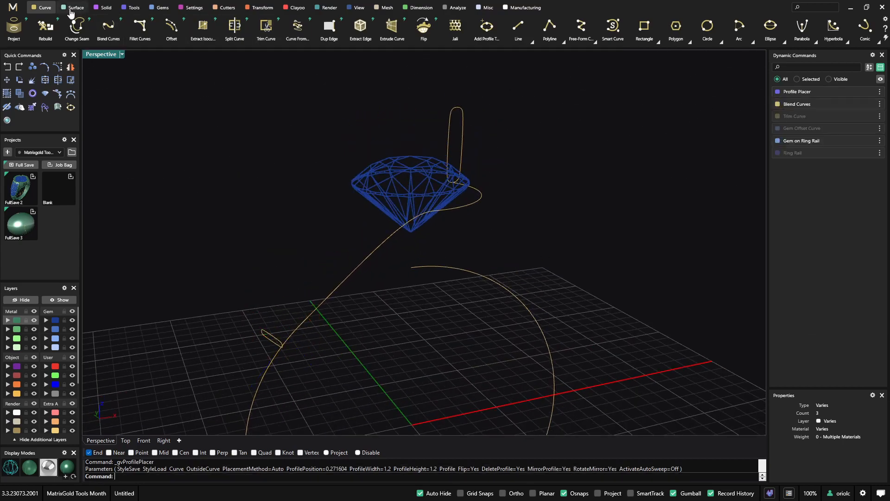
left_click(75, 7)
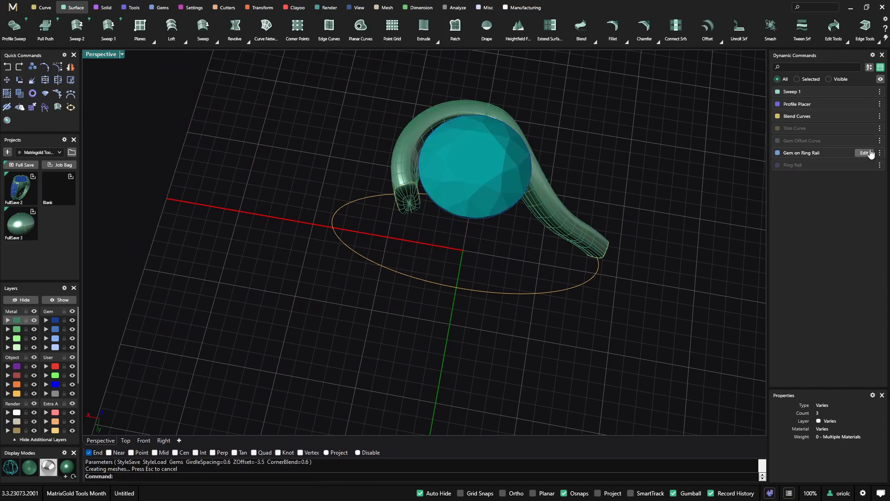
Lower the gem offset curve's girdle spacing so the shank hugs the diamond.
left_click(864, 153)
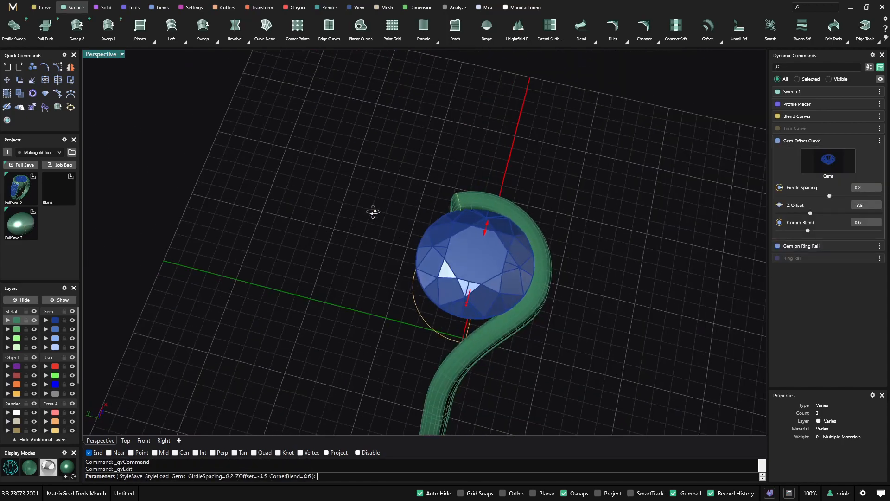
left_click(444, 231)
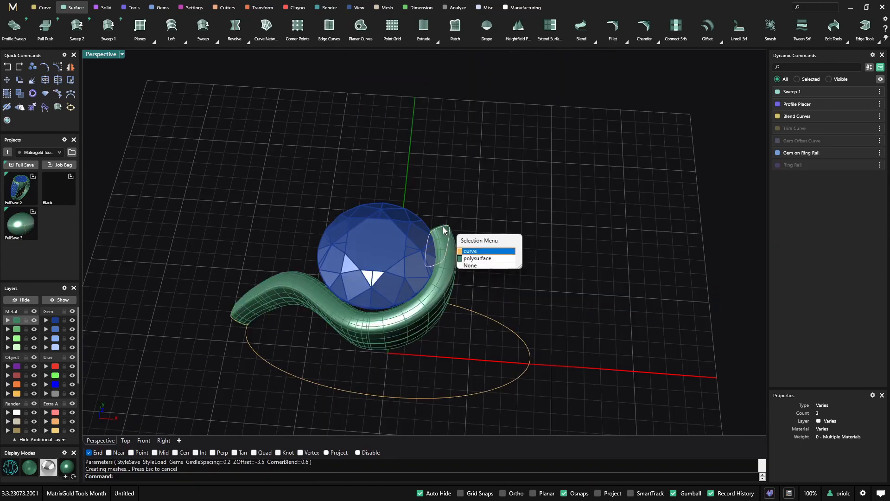
left_click(470, 252)
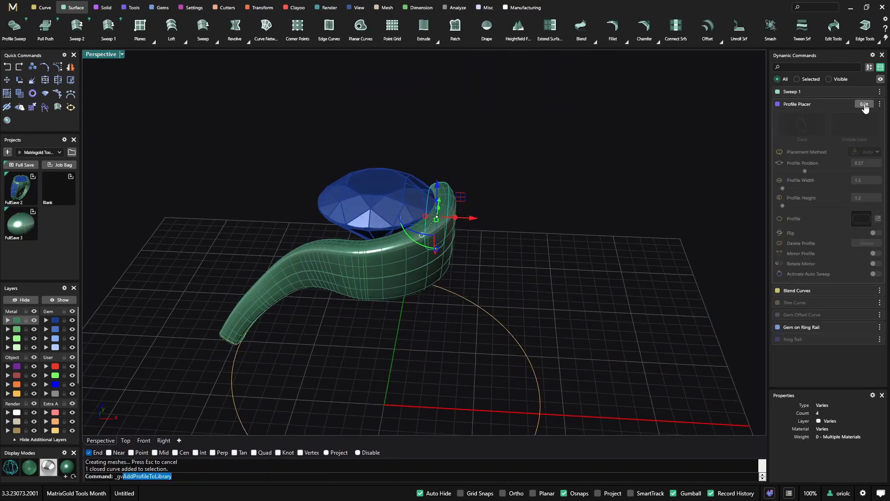
Raise the placed profile height to 4.1, then reopen the diamond's ring-rail placement.
left_click(865, 104)
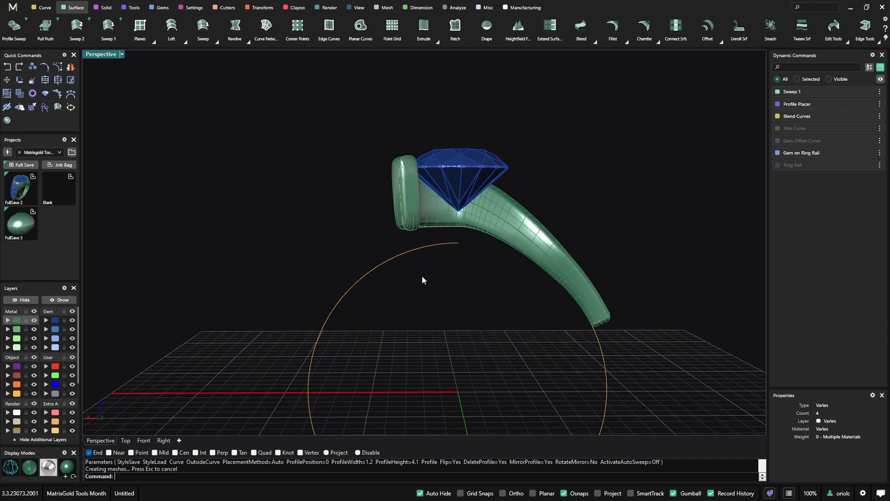
left_click(144, 442)
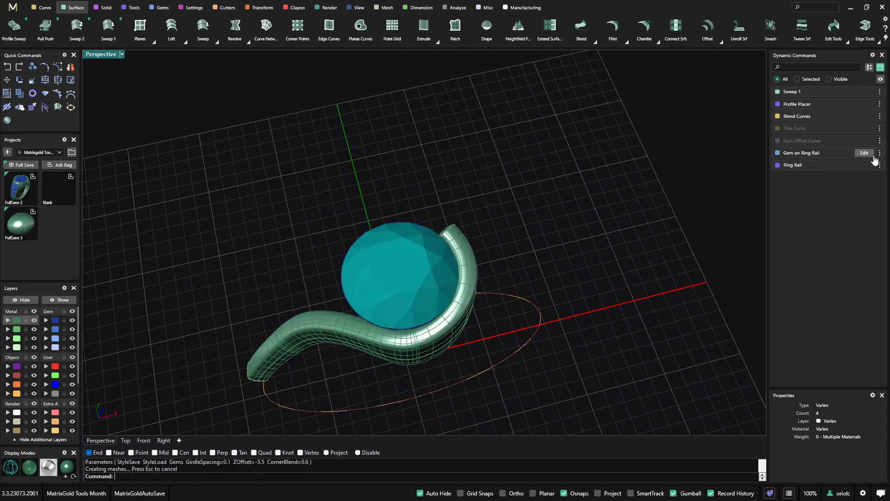
left_click(864, 153)
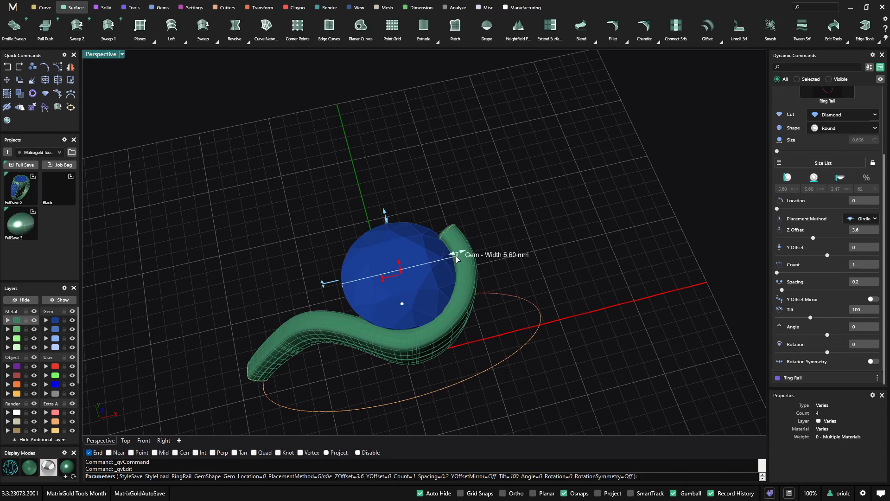